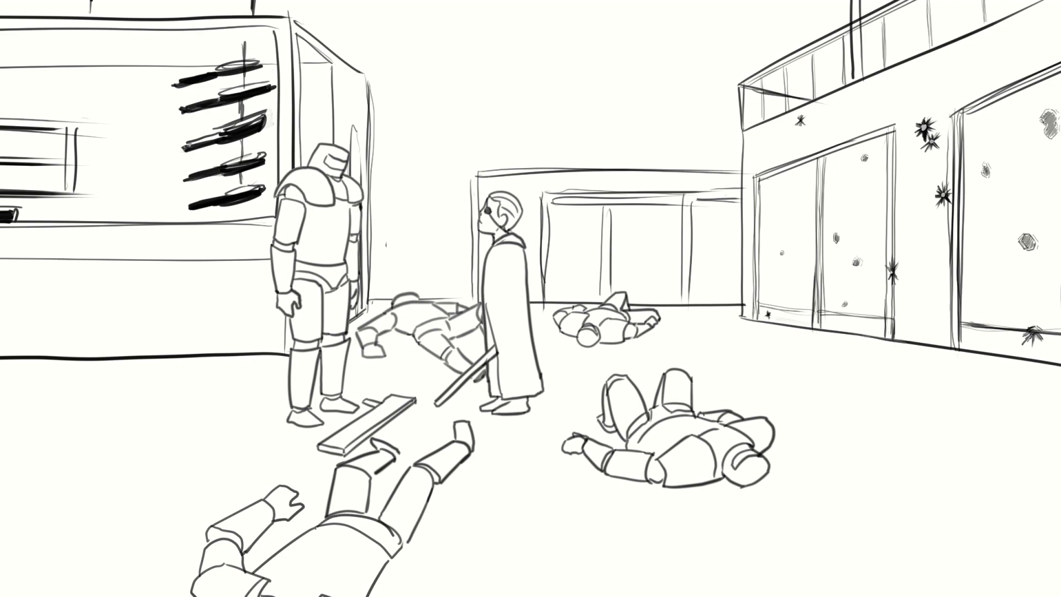
pyautogui.moveTo(478, 224)
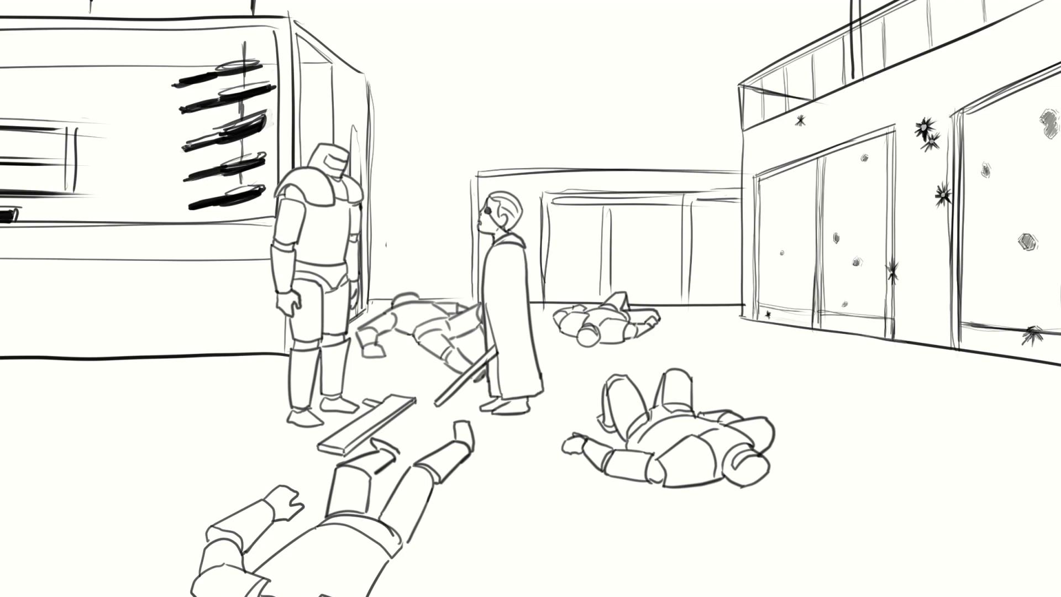